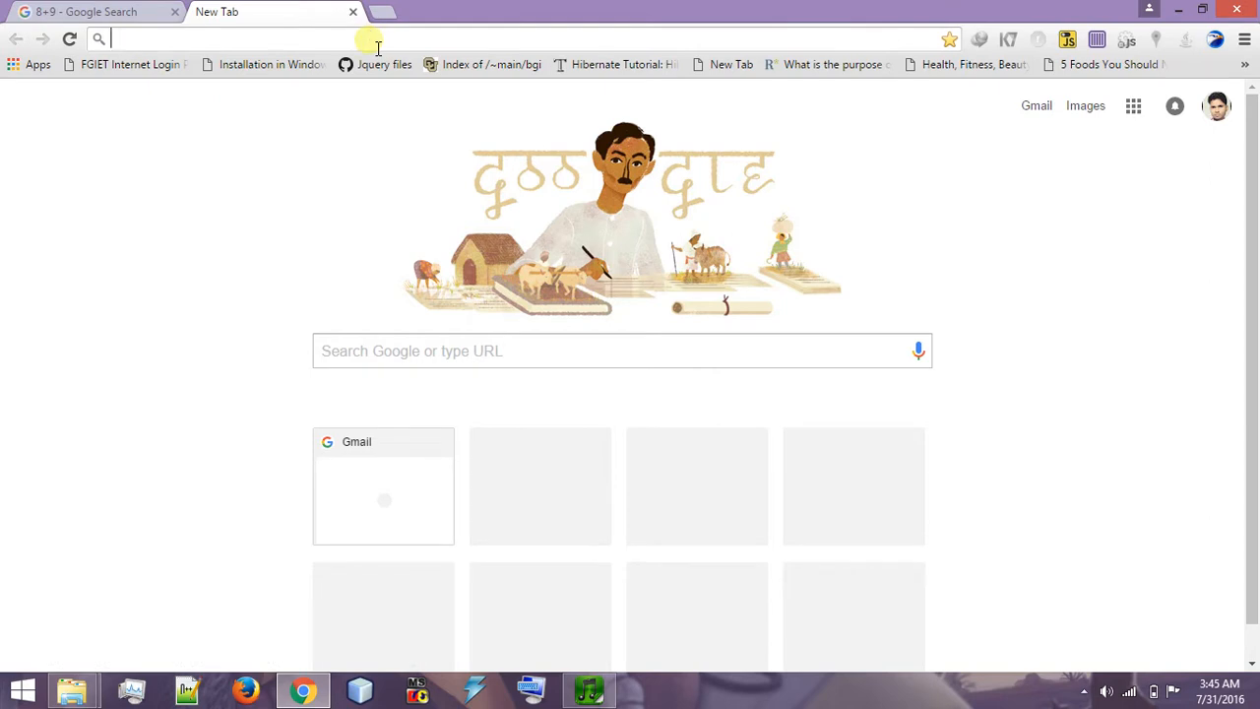
Step: Search 9+7 from the address bar so Google's calculator returns 16
text(9)
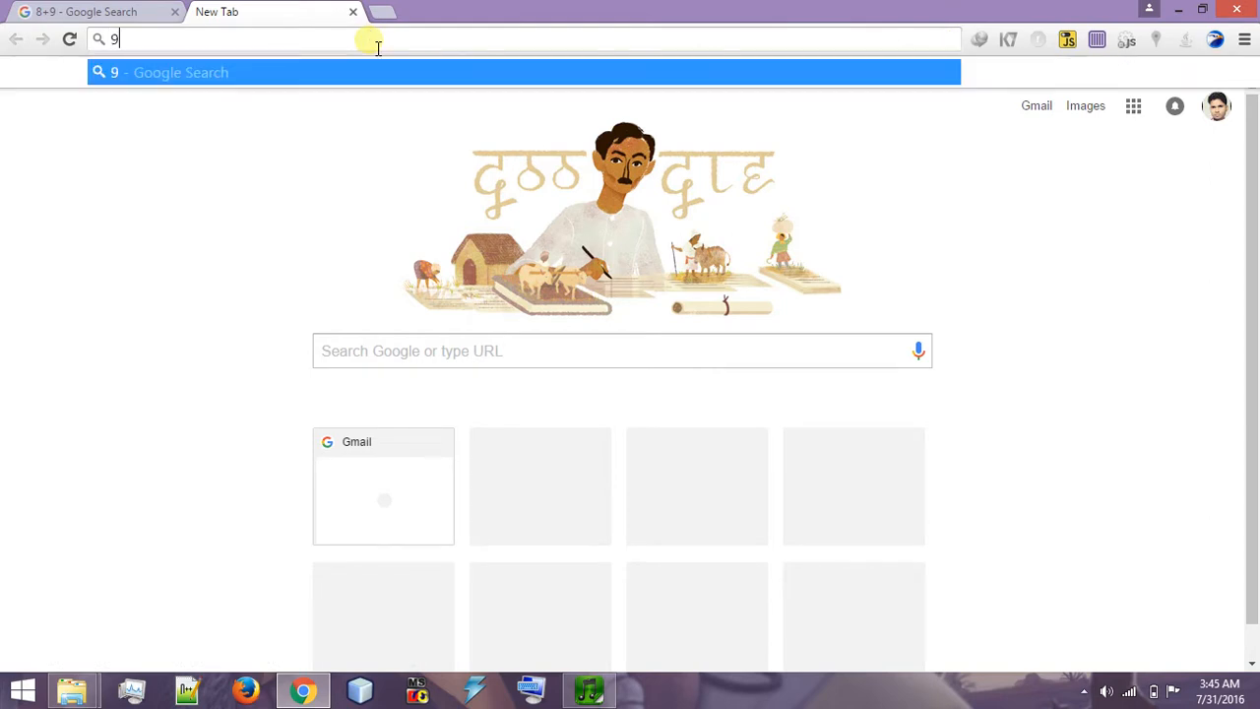
text(+)
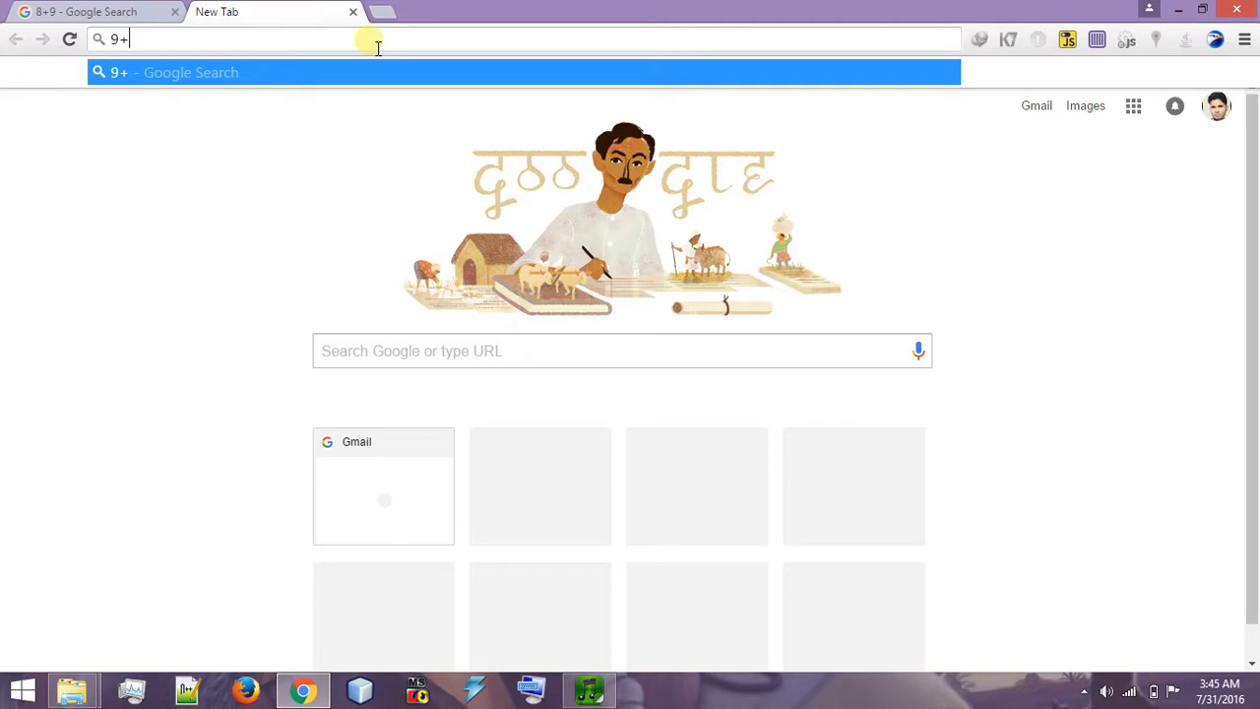
text(7)
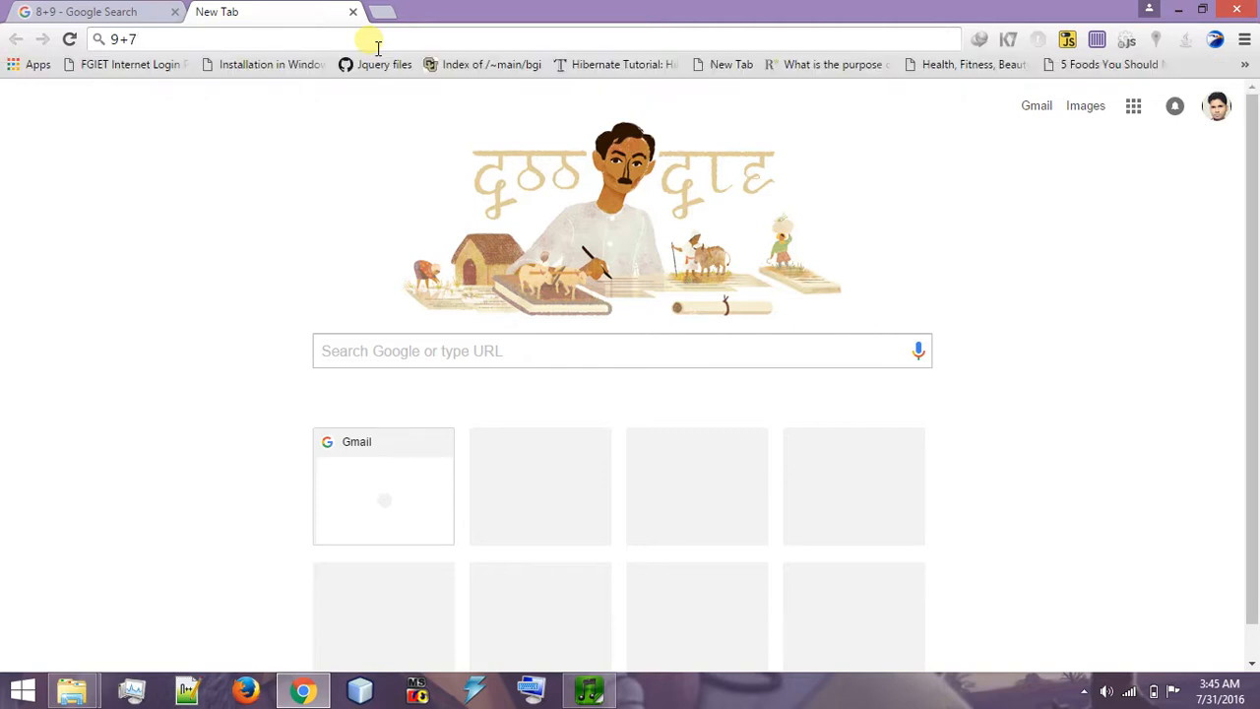
key(Return)
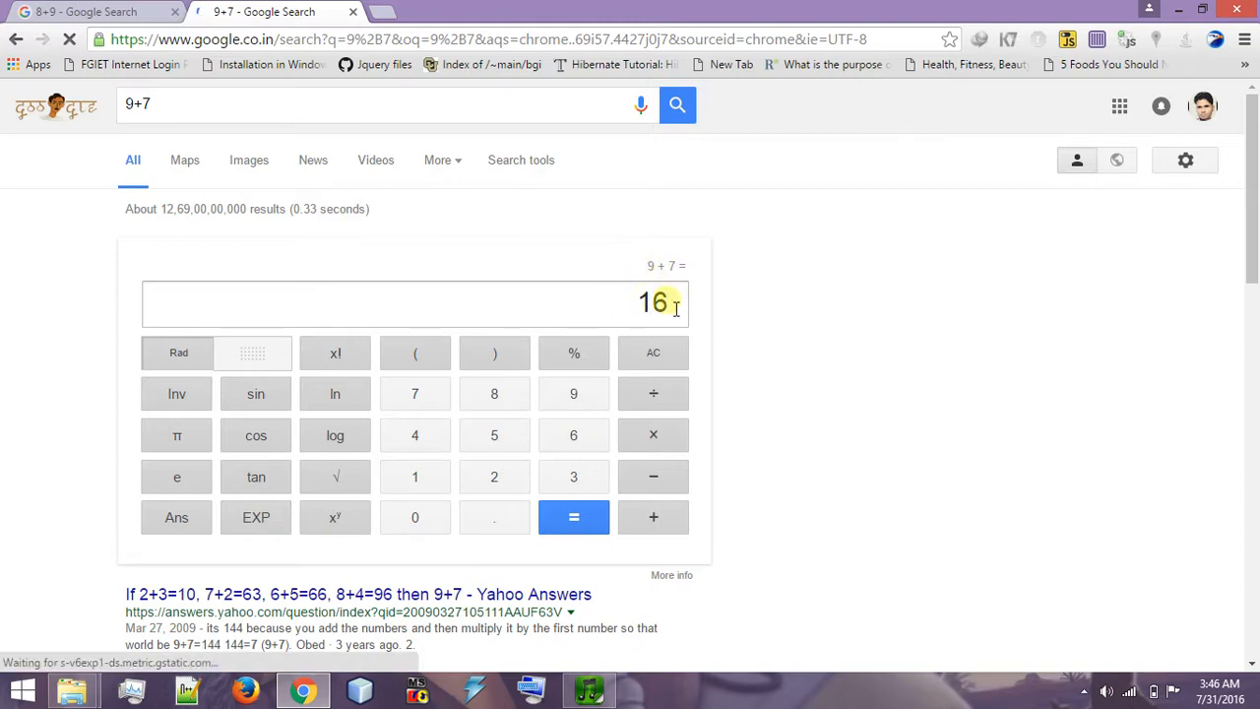
mouse_move(727, 541)
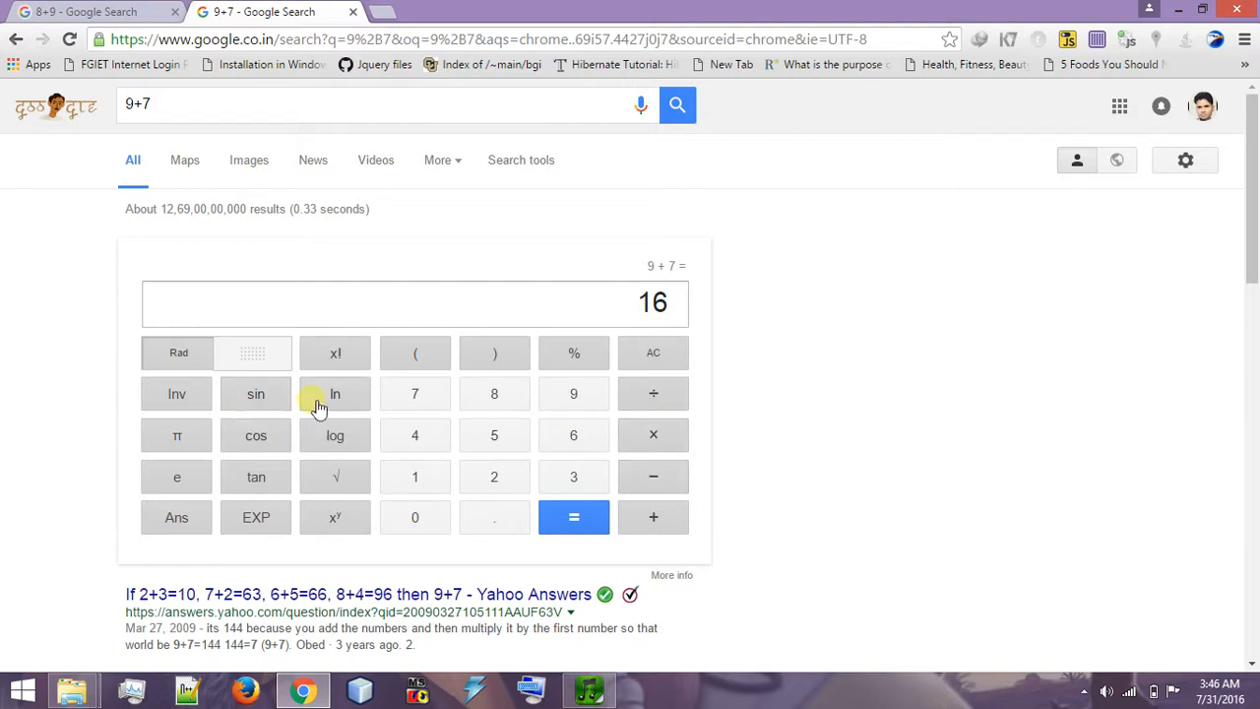
mouse_move(658, 303)
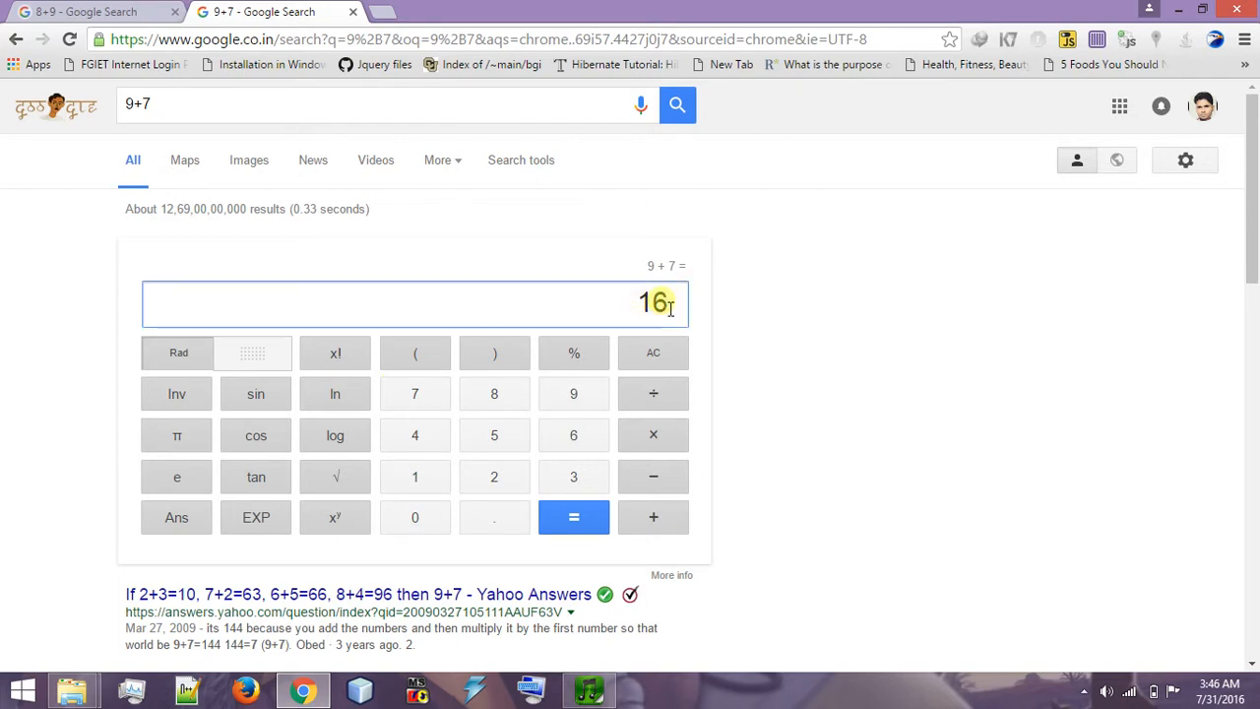
Step: Multiply 6 by 7 on the calculator keypad to get 42
click(573, 435)
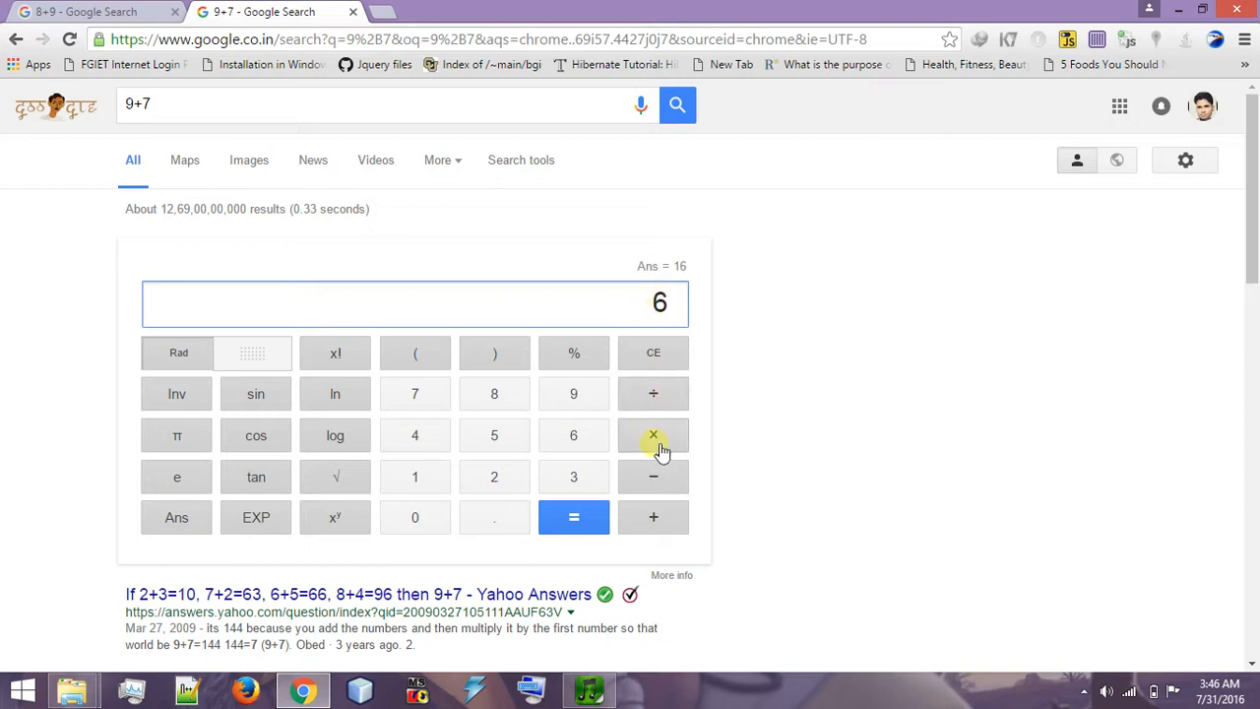
click(654, 435)
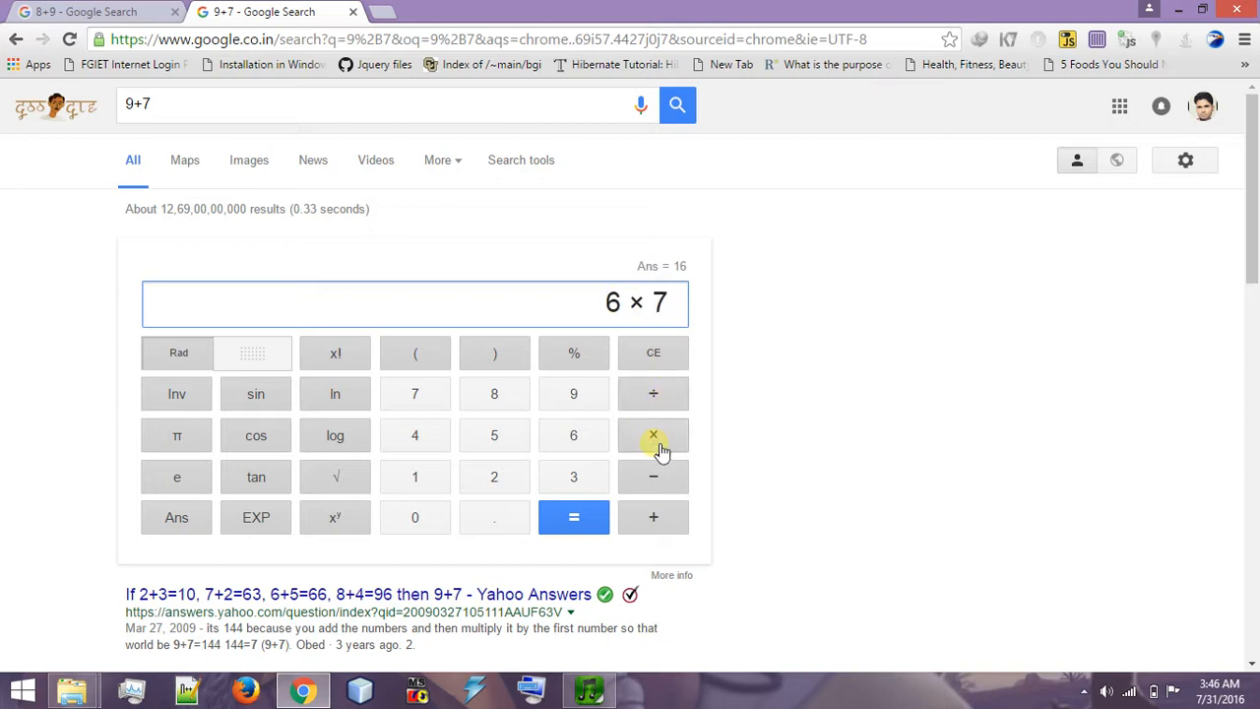
click(573, 515)
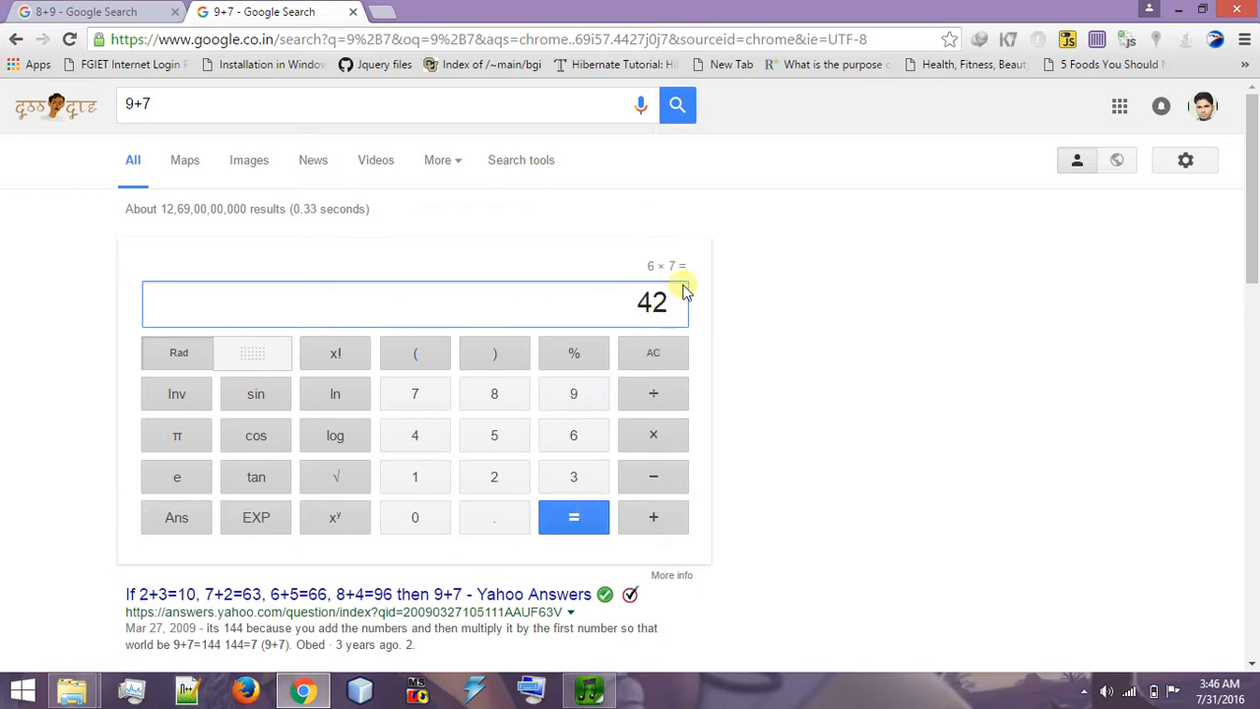
mouse_move(650, 264)
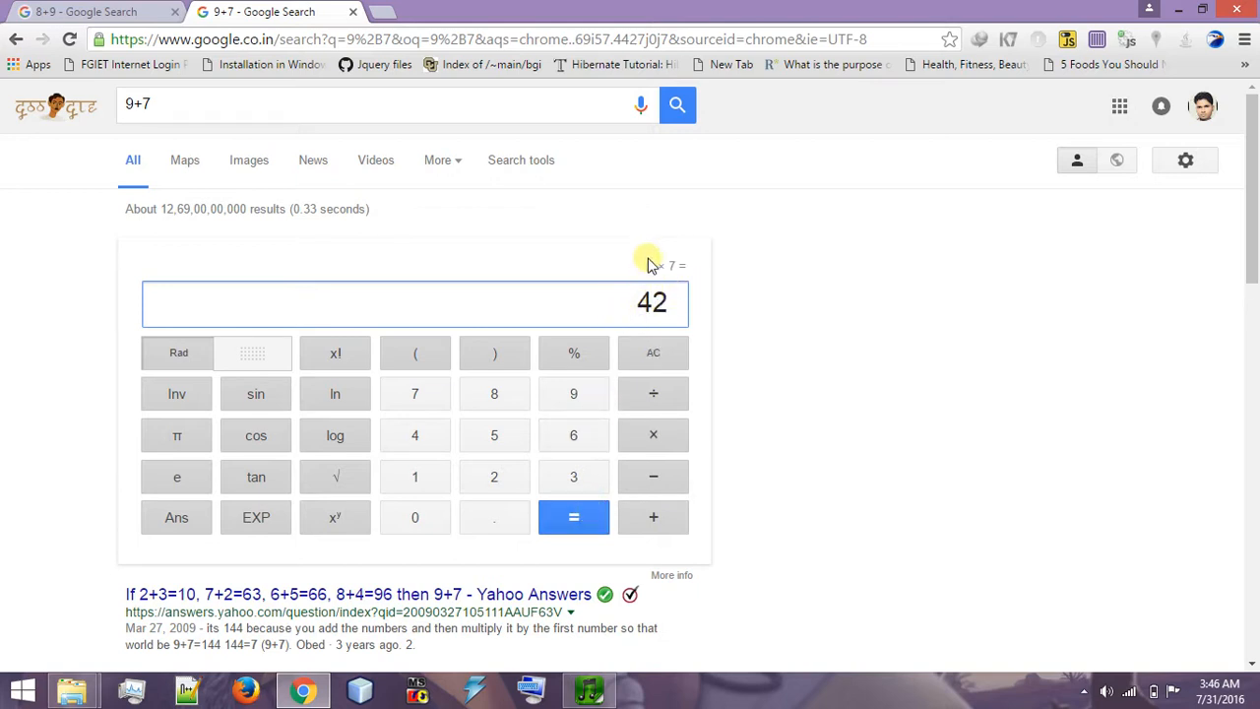
mouse_move(639, 335)
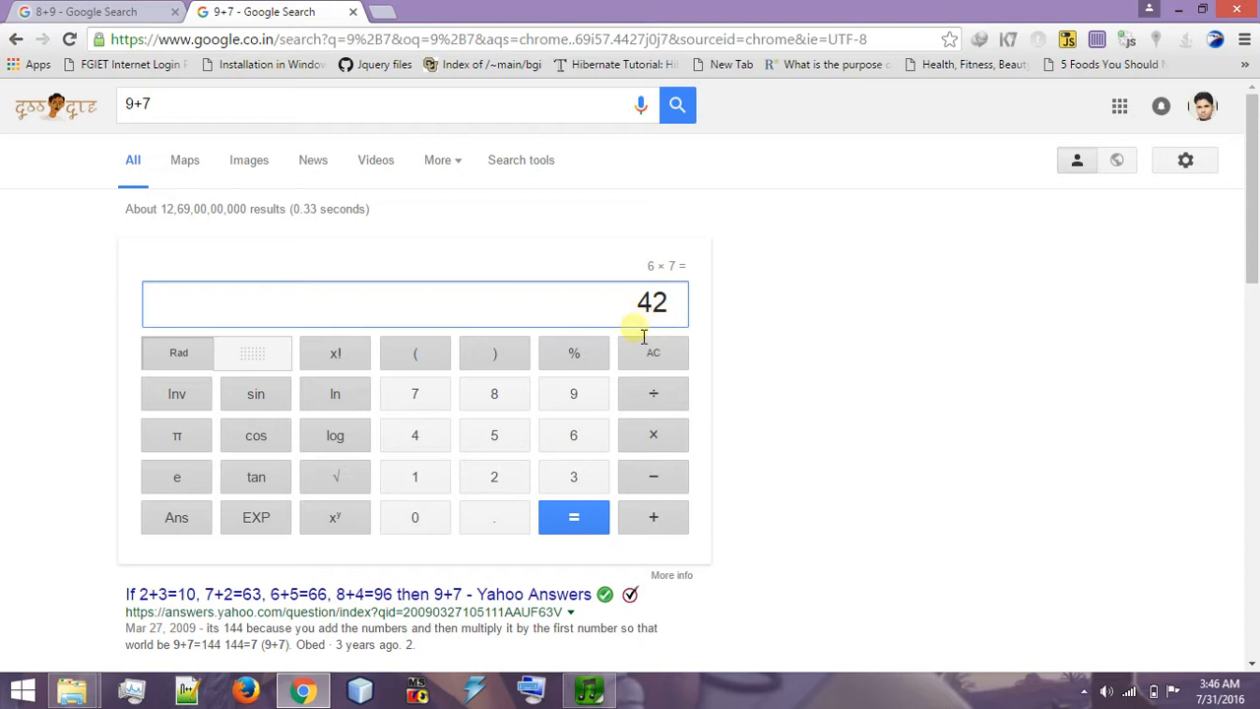
mouse_move(335, 393)
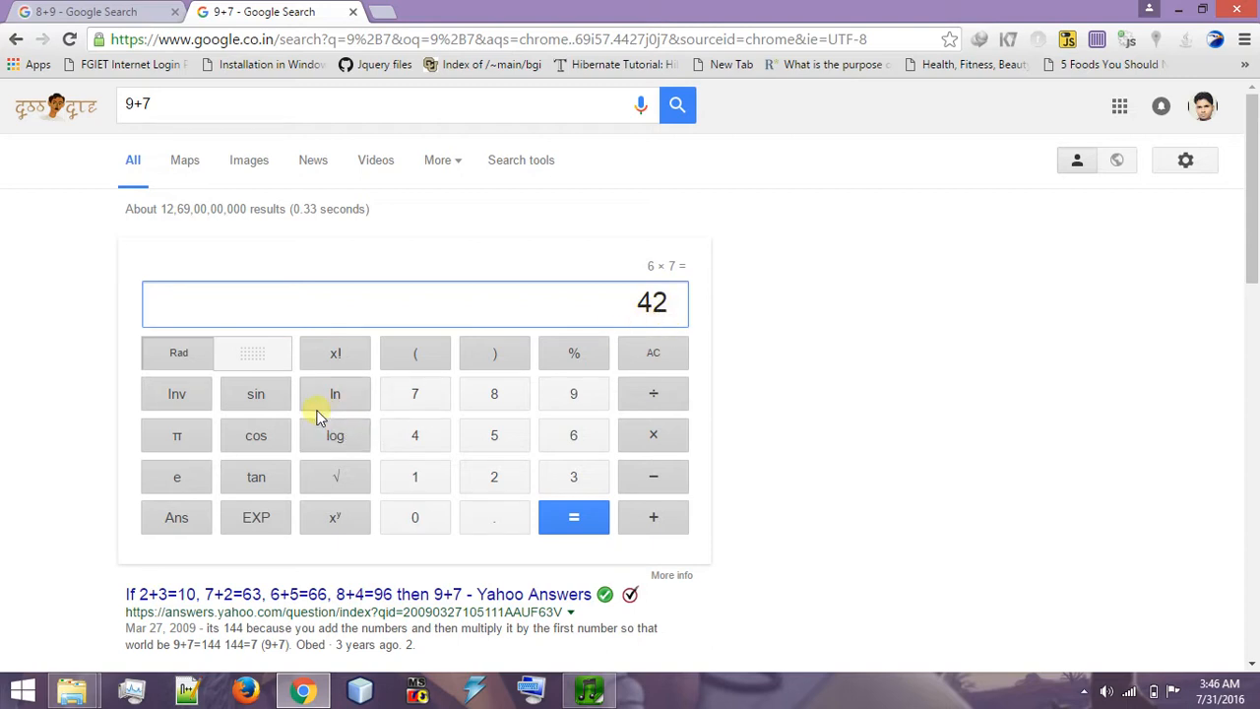
Step: Evaluate cos(63) on the keypad, giving 0.98589658158
click(256, 435)
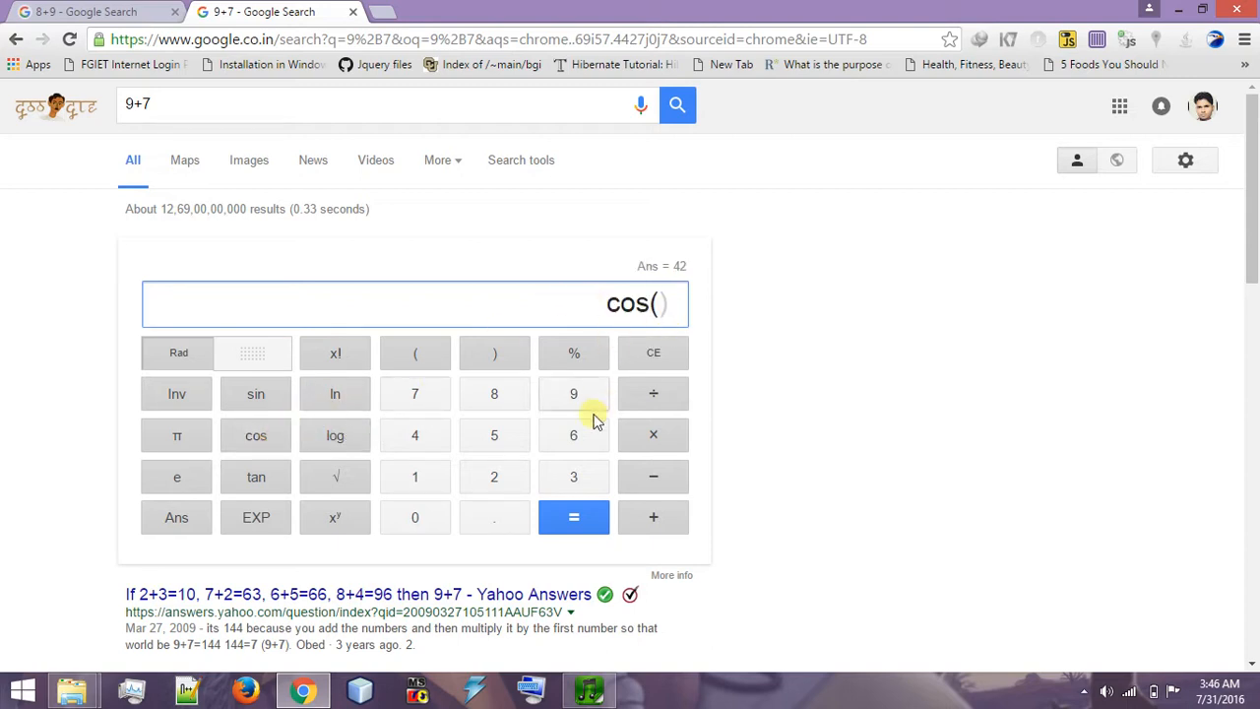
click(573, 435)
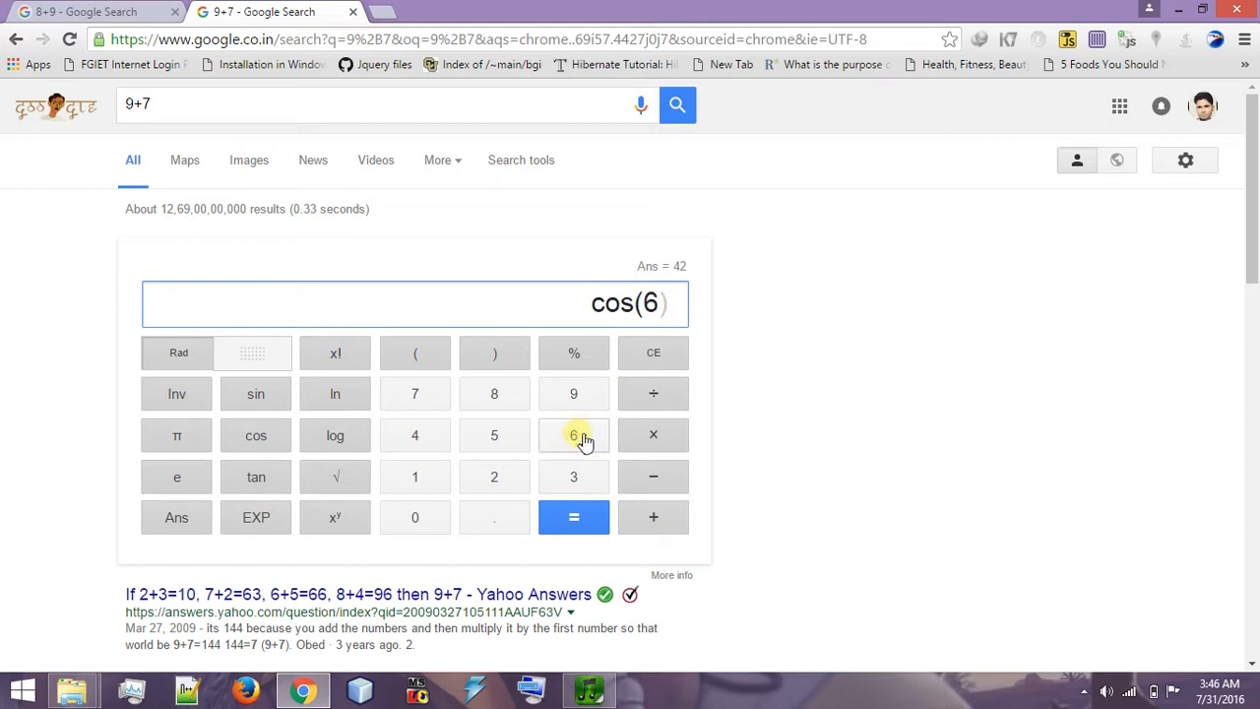
click(574, 477)
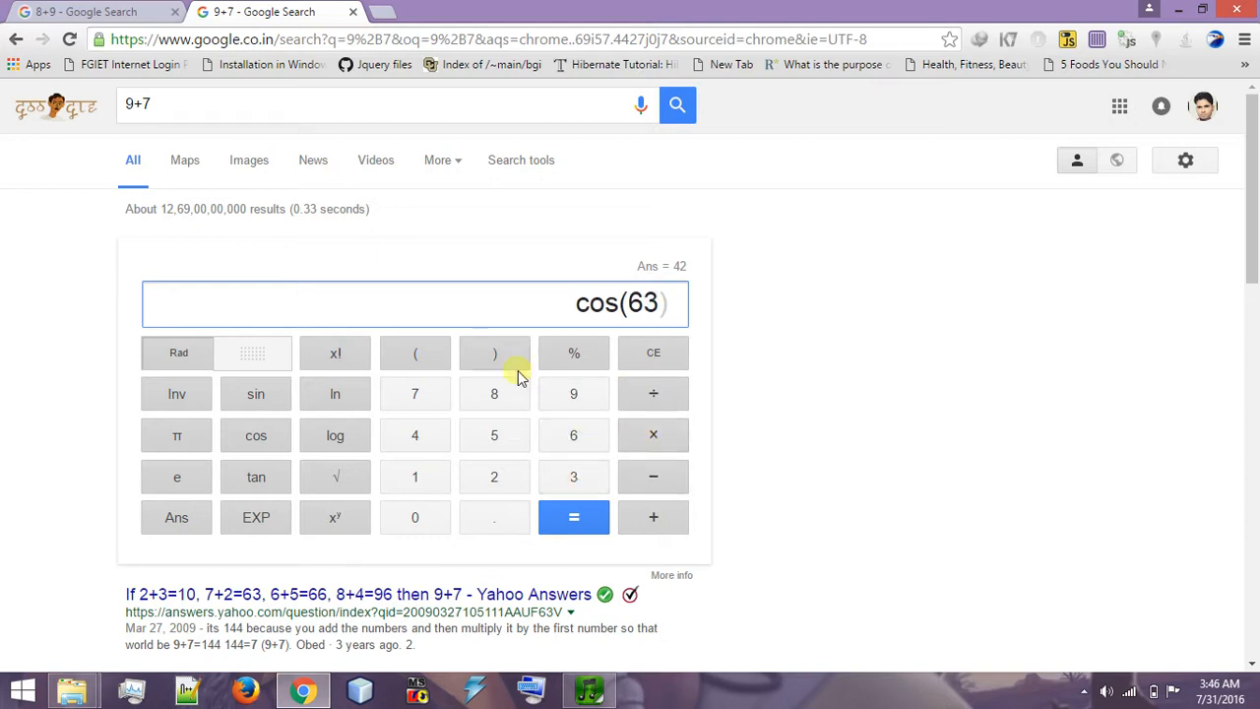
click(573, 516)
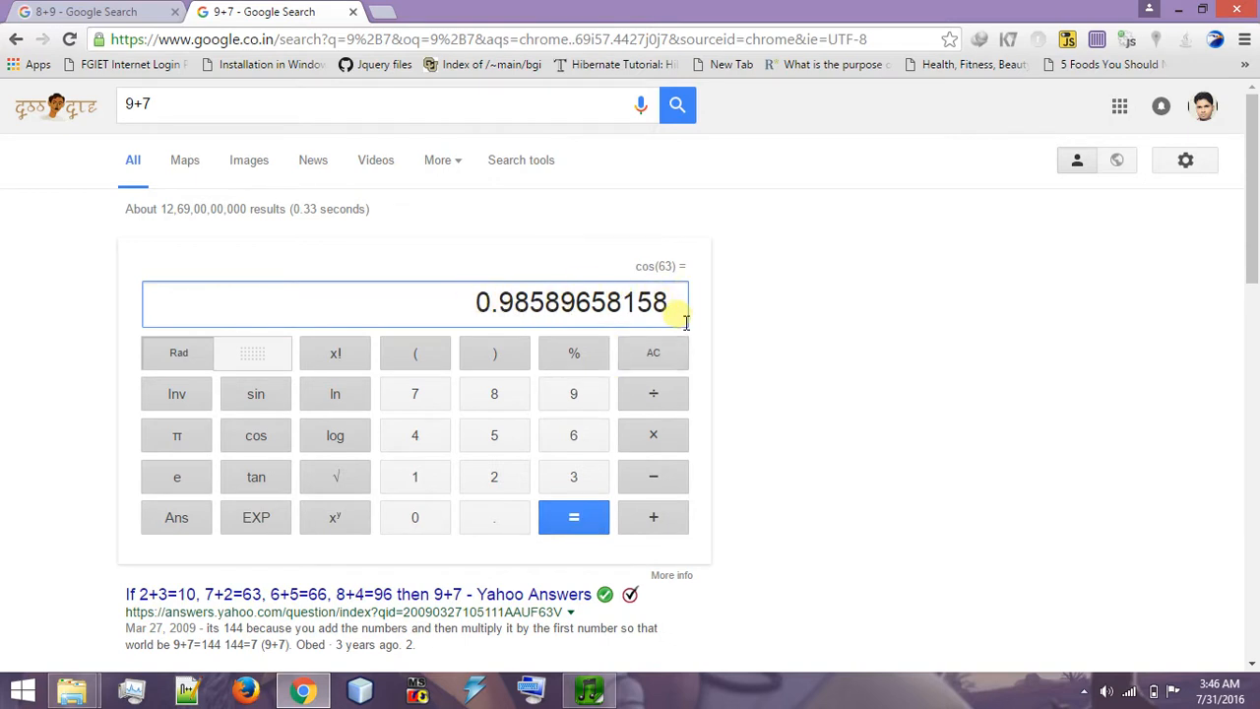
mouse_move(660, 319)
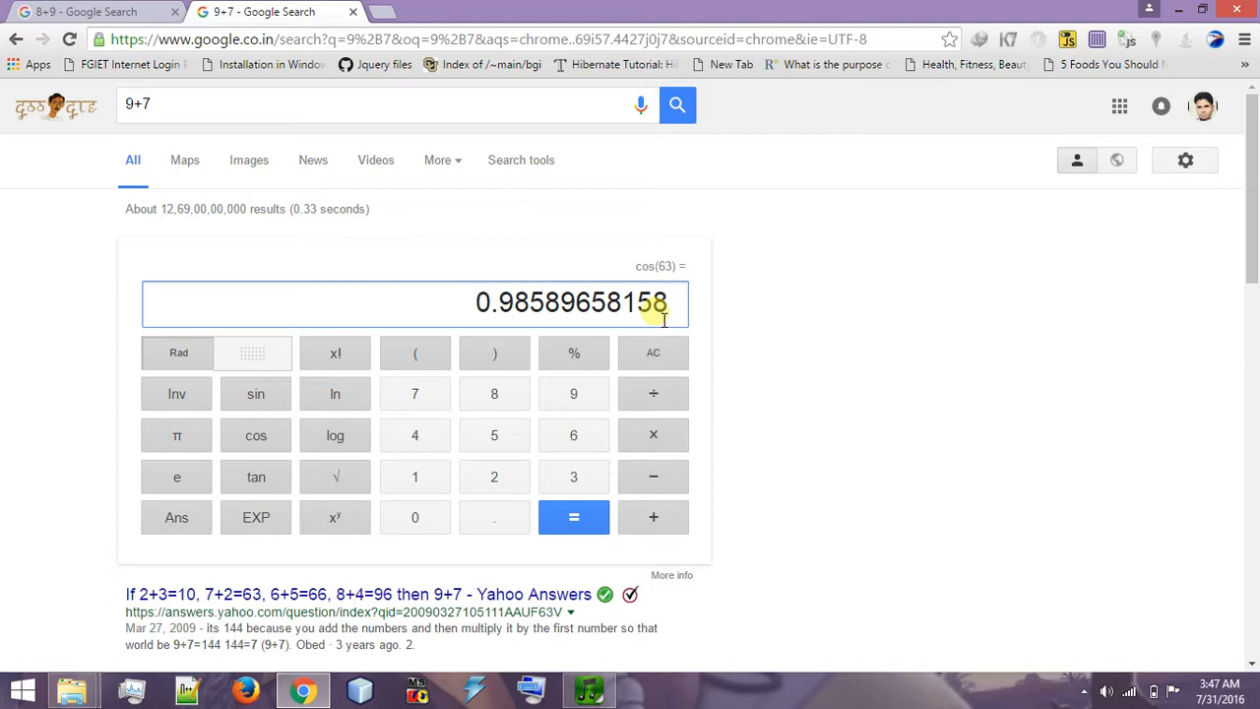
mouse_move(674, 372)
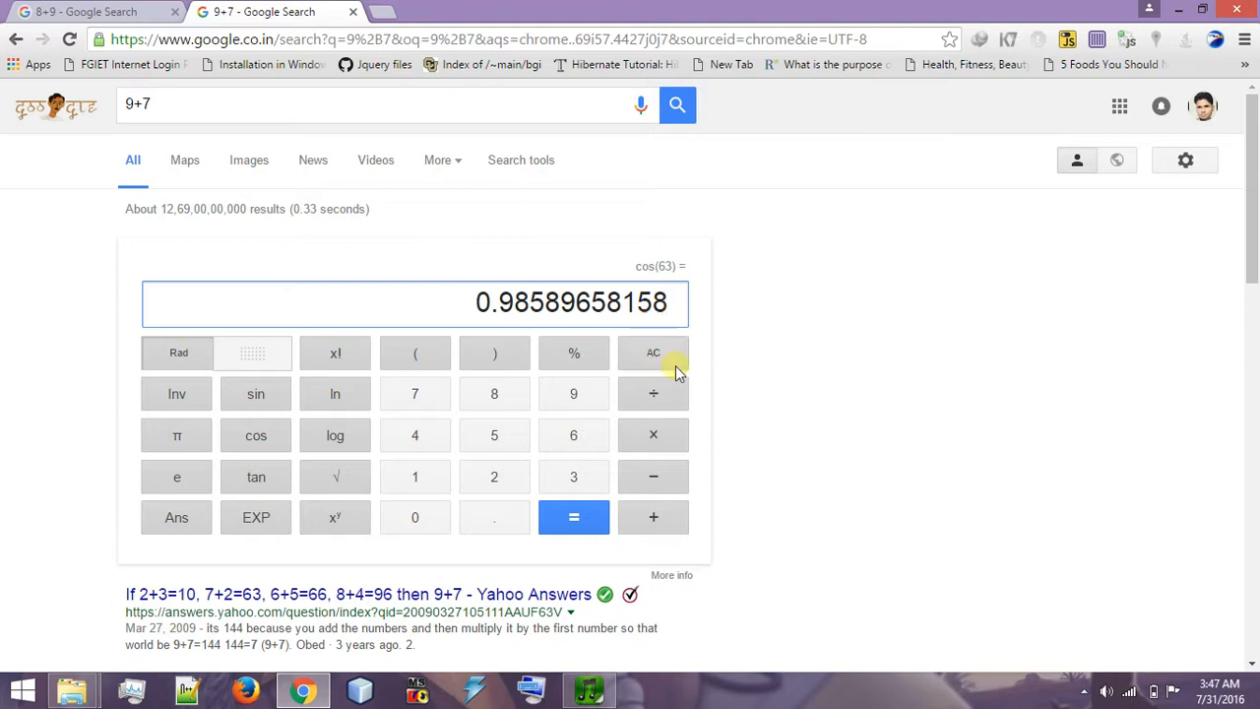
mouse_move(693, 433)
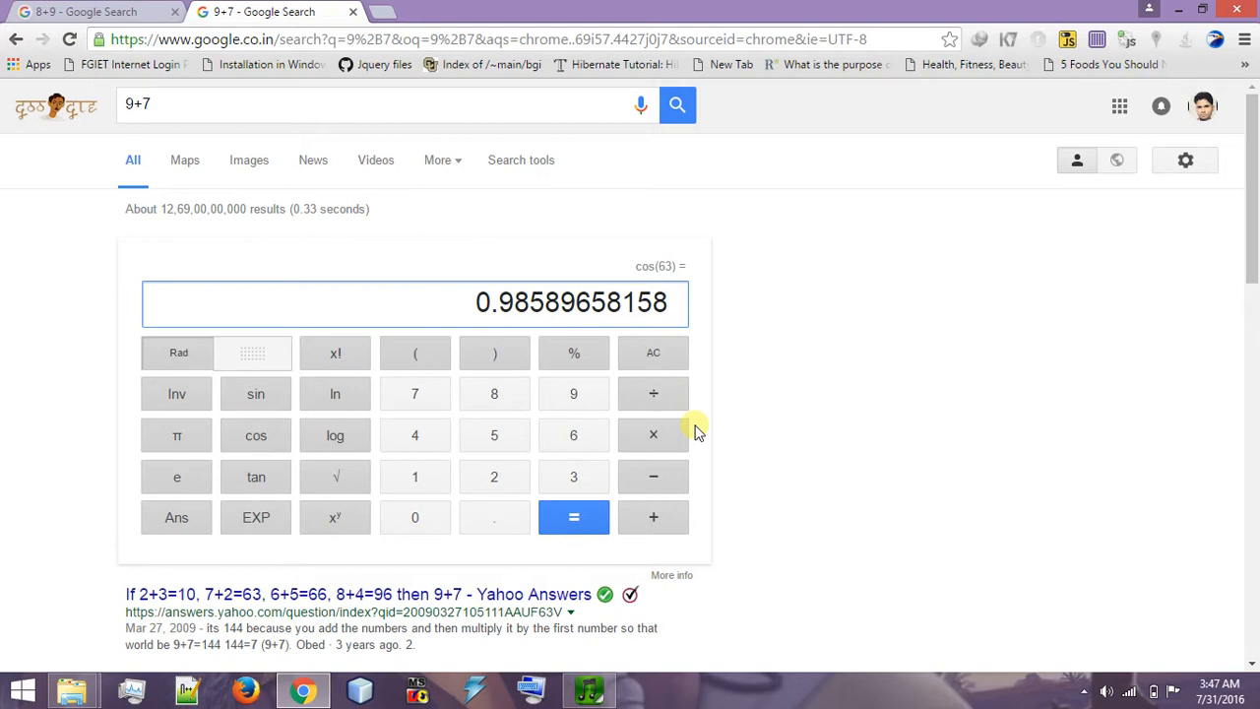